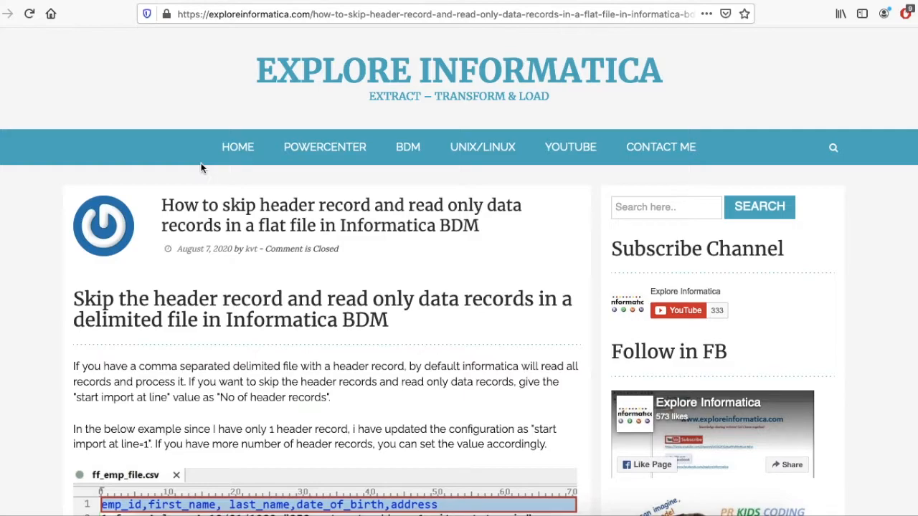
pyautogui.scroll(-3)
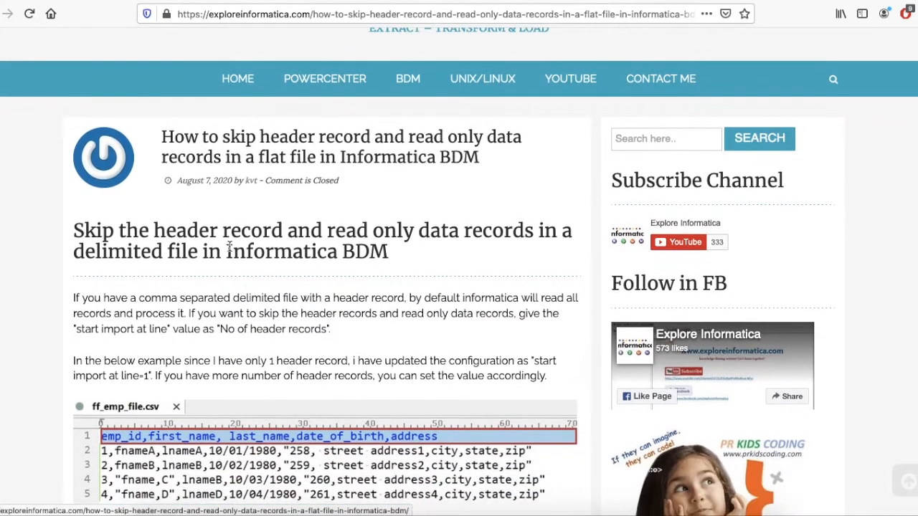
pyautogui.scroll(-3)
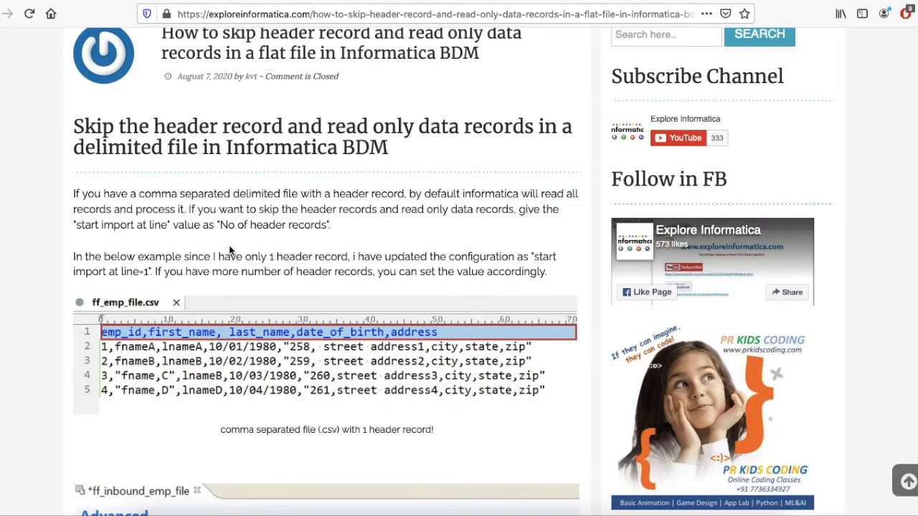
pyautogui.moveTo(276, 180)
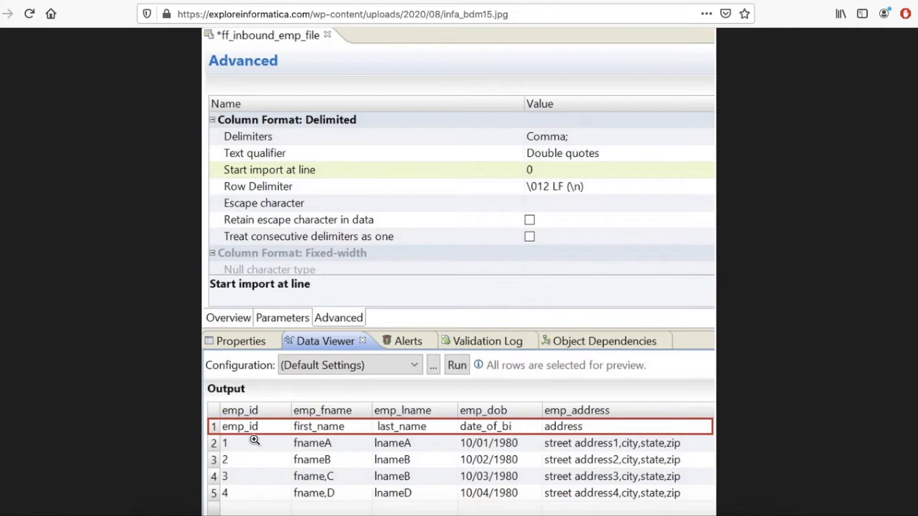
pyautogui.moveTo(253, 438)
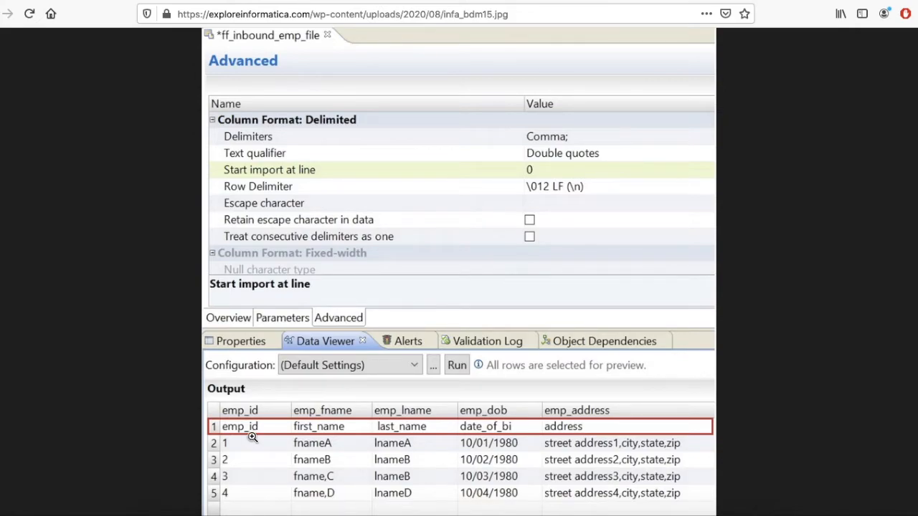
pyautogui.moveTo(251, 487)
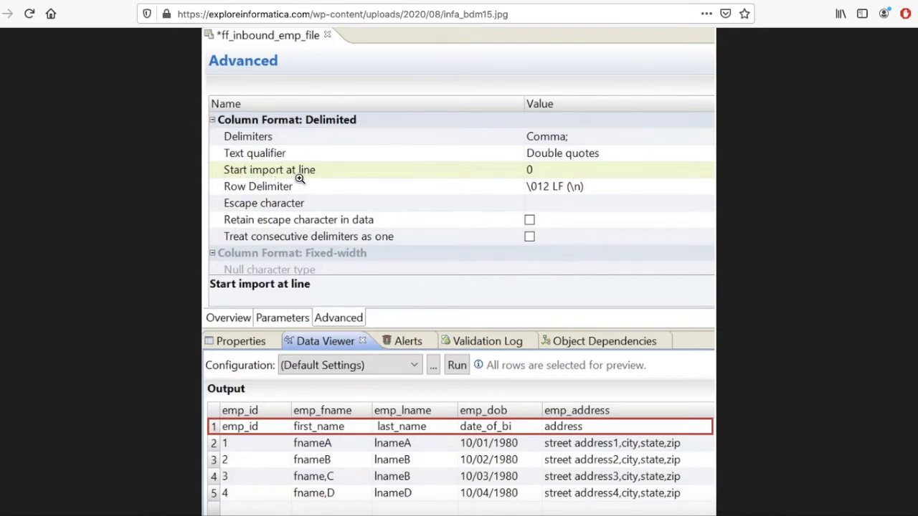
pyautogui.moveTo(541, 178)
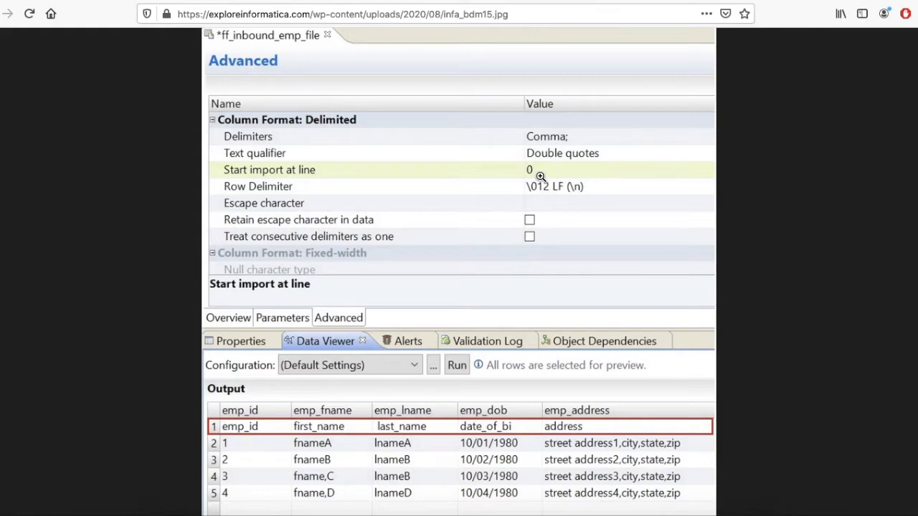
pyautogui.moveTo(321, 424)
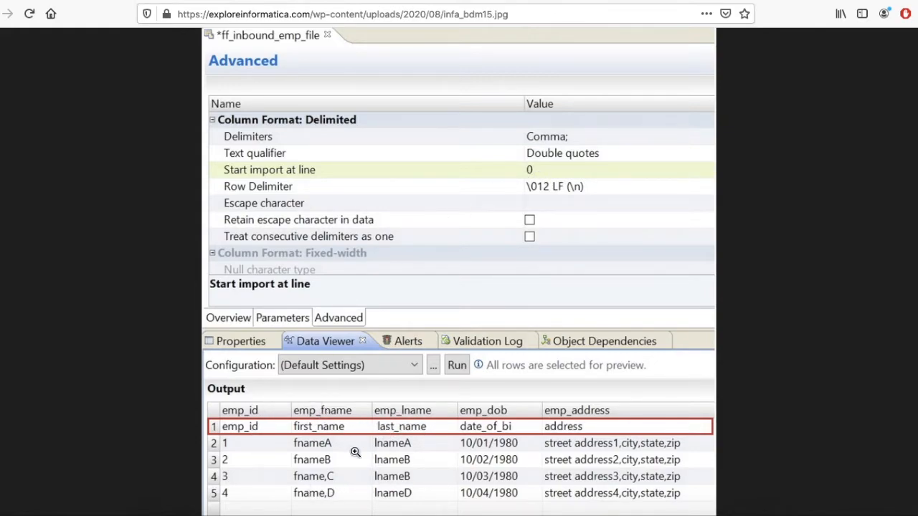
pyautogui.moveTo(396, 468)
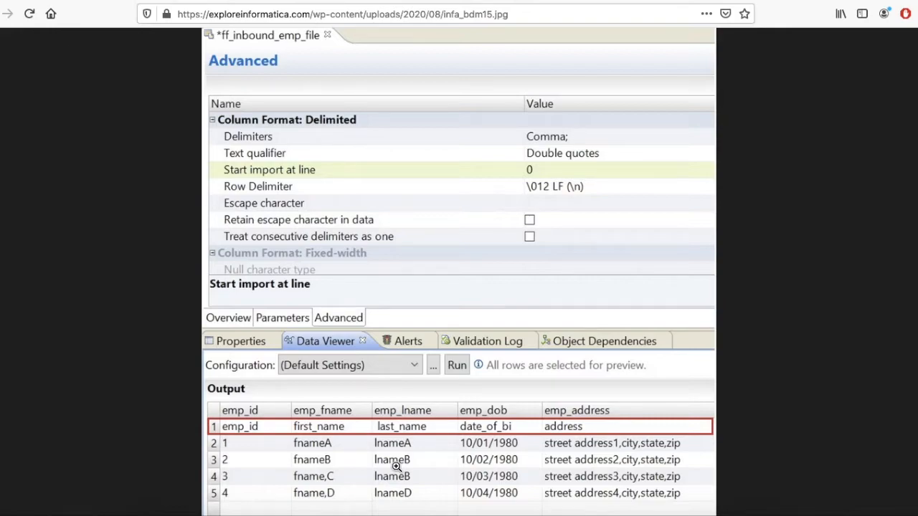
pyautogui.moveTo(551, 176)
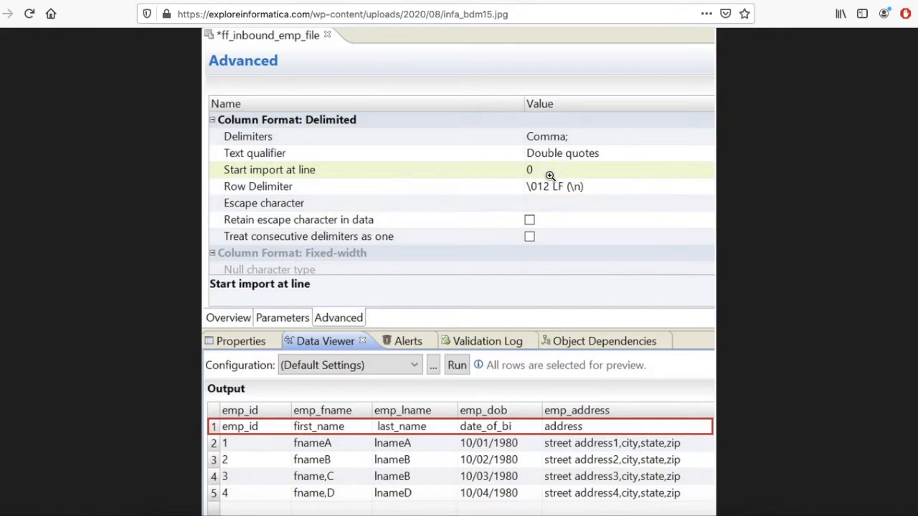
pyautogui.moveTo(571, 3)
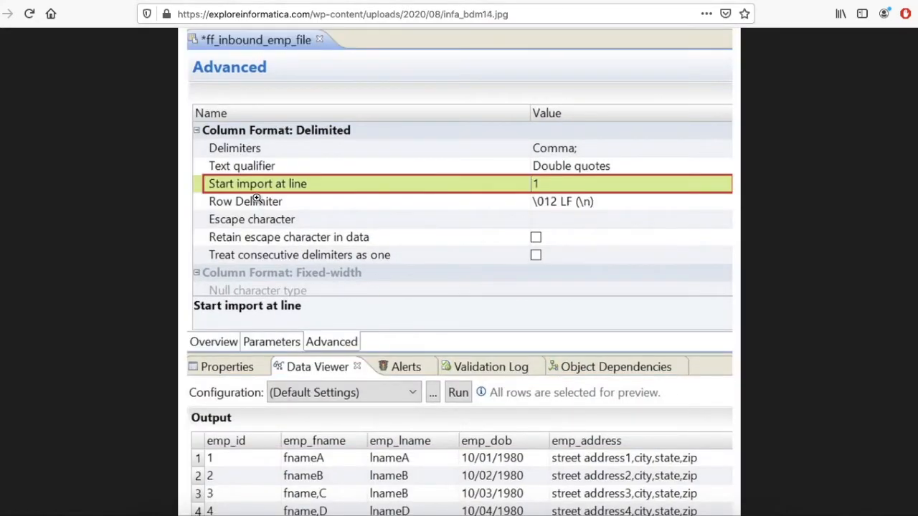
pyautogui.moveTo(352, 470)
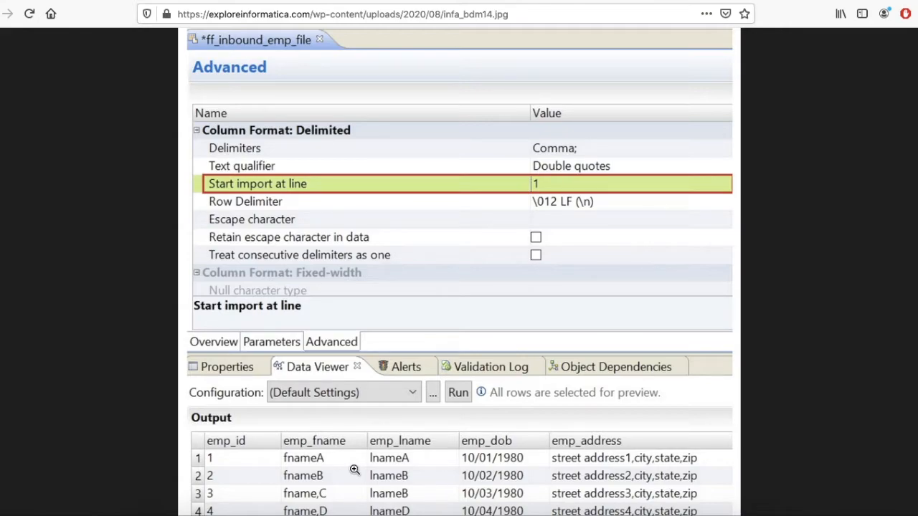
pyautogui.moveTo(534, 434)
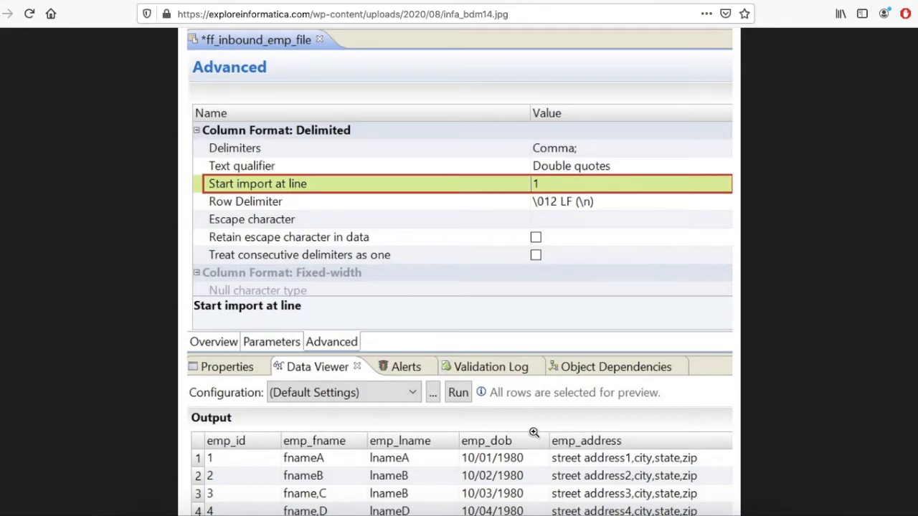
pyautogui.moveTo(365, 490)
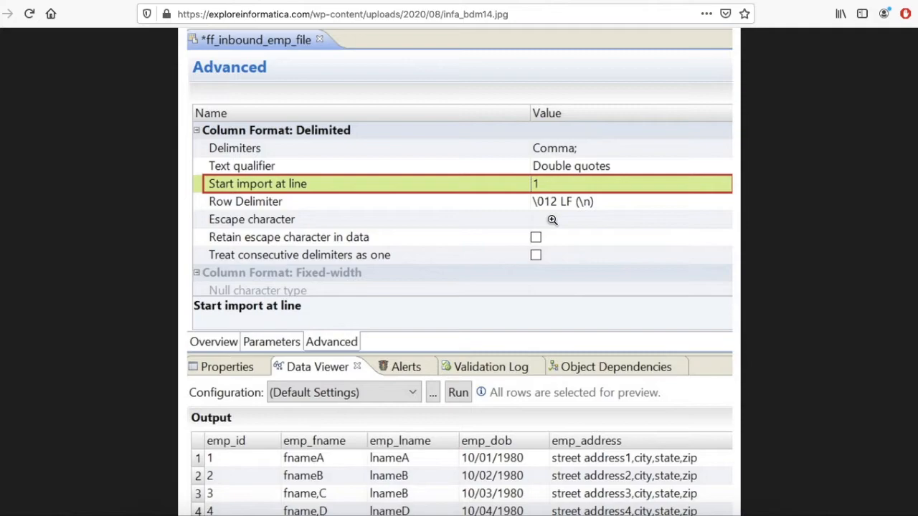
pyautogui.moveTo(567, 300)
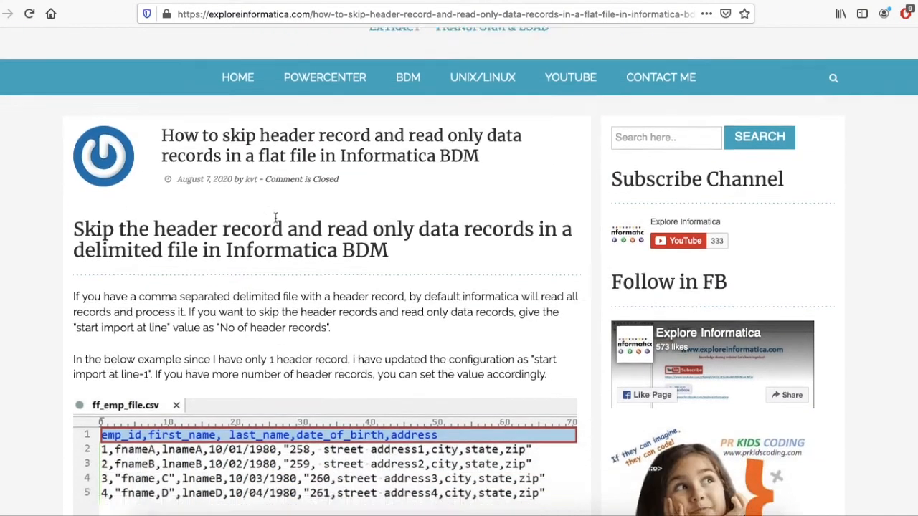
pyautogui.scroll(-3)
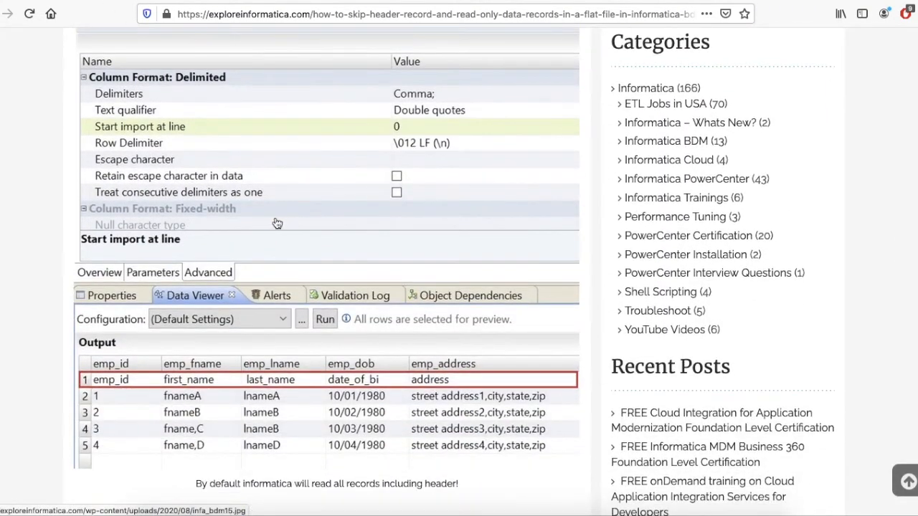
pyautogui.scroll(-3)
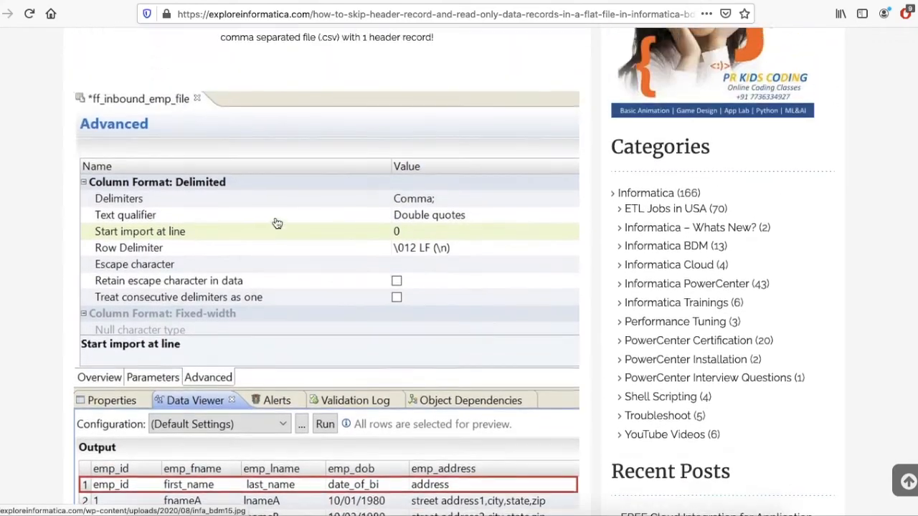